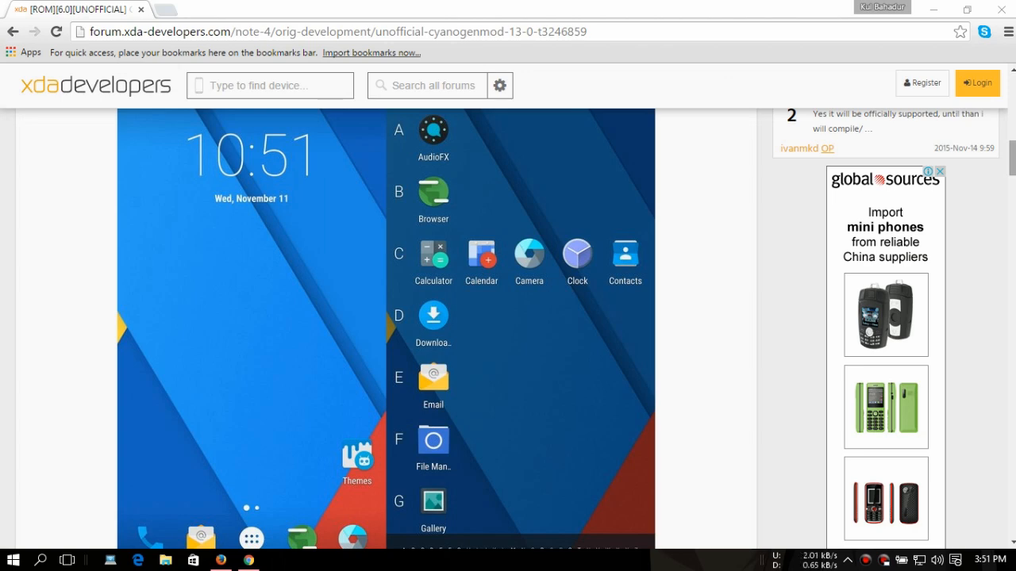
pyautogui.scroll(3)
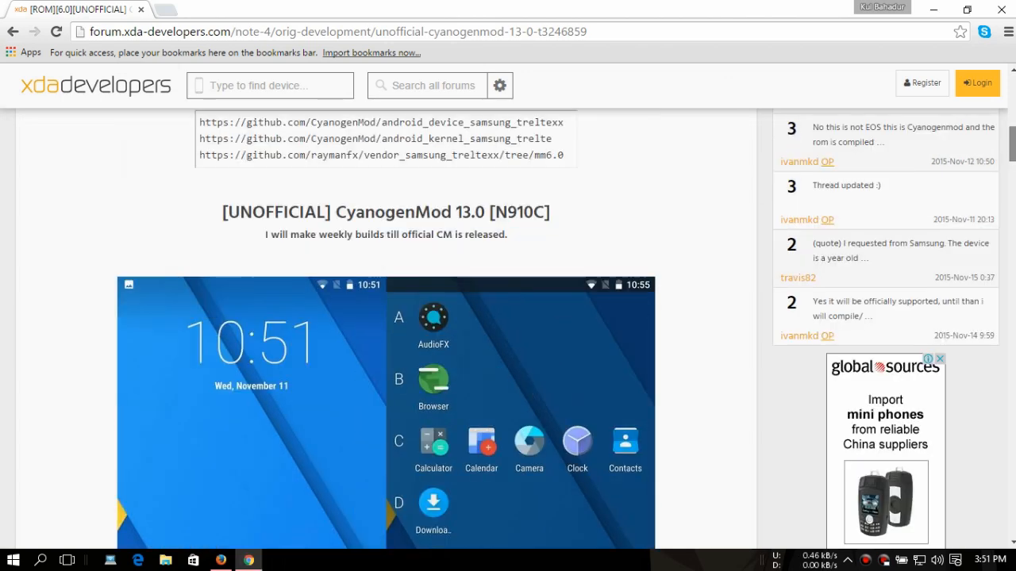
pyautogui.scroll(3)
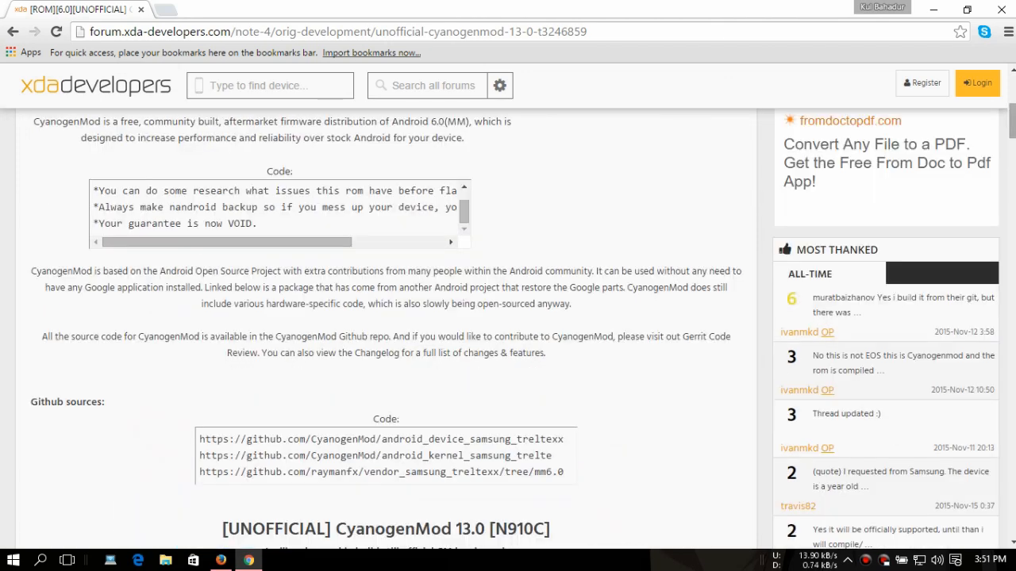
pyautogui.scroll(3)
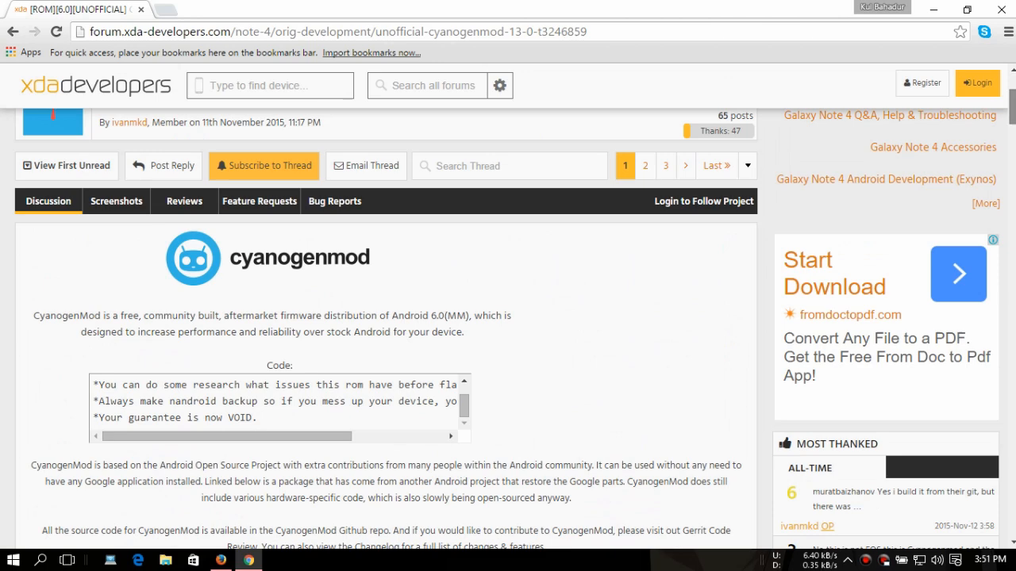
pyautogui.scroll(3)
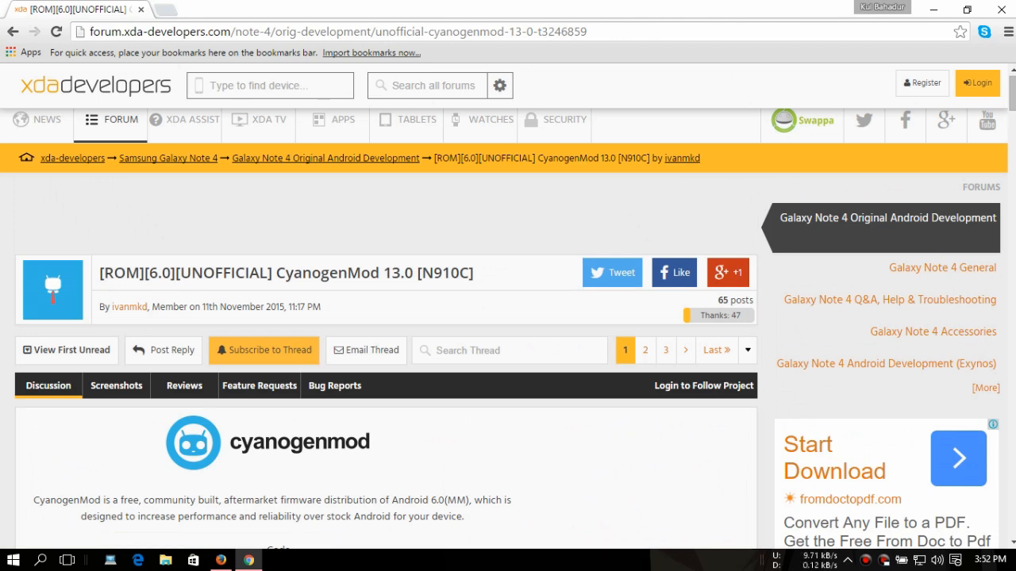
pyautogui.scroll(-3)
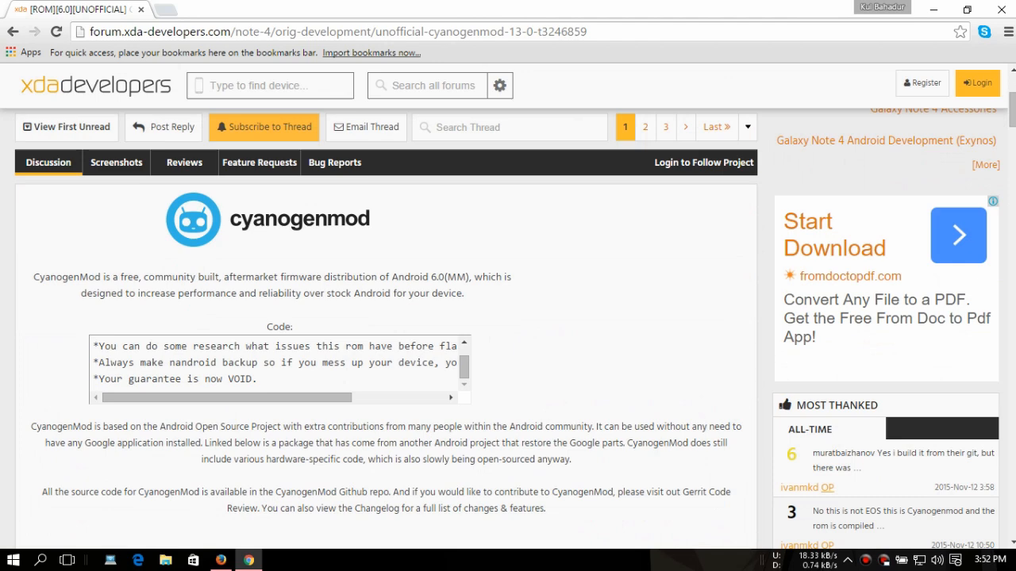
pyautogui.scroll(-3)
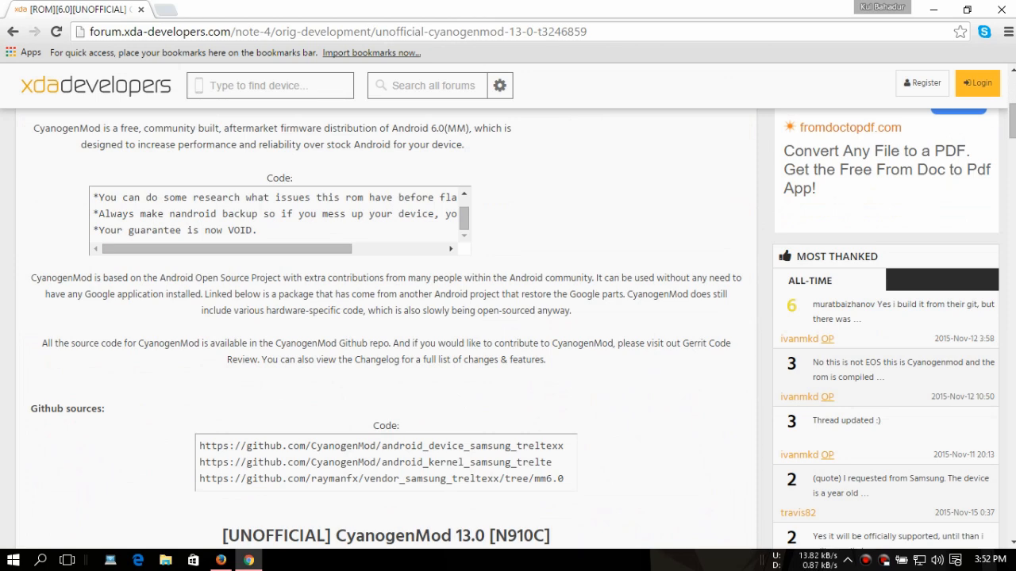
pyautogui.scroll(-3)
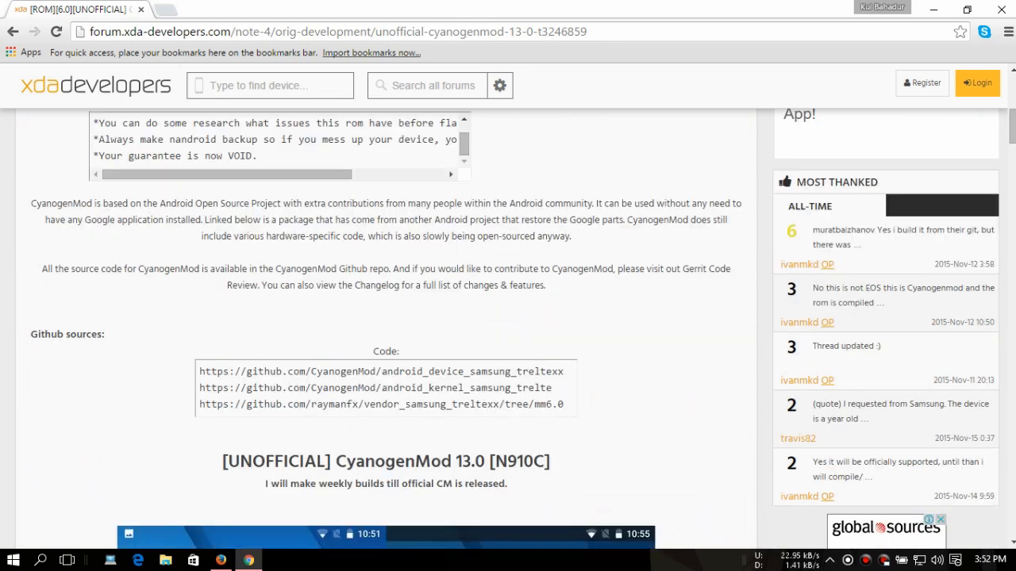
pyautogui.scroll(-3)
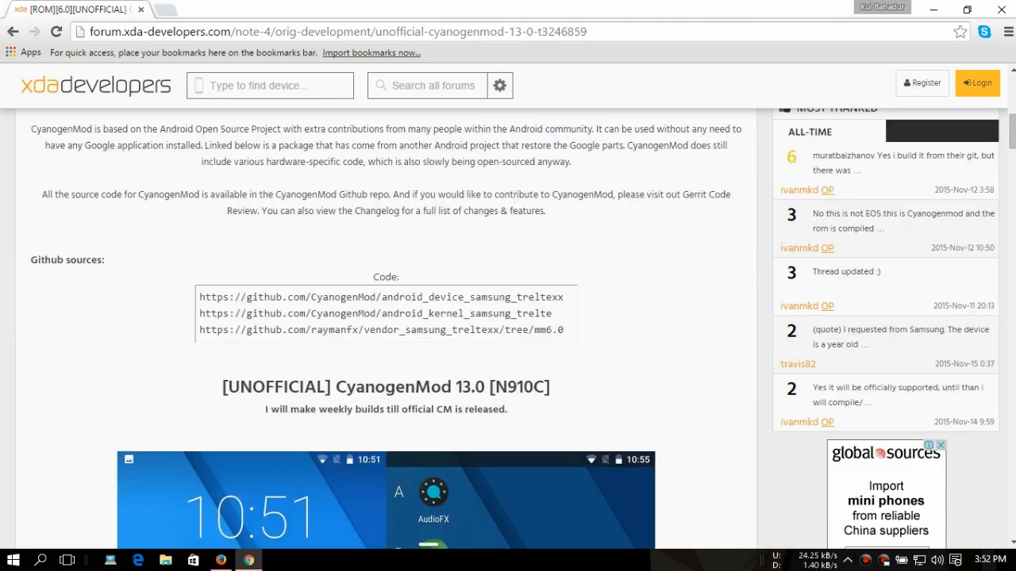
pyautogui.scroll(-3)
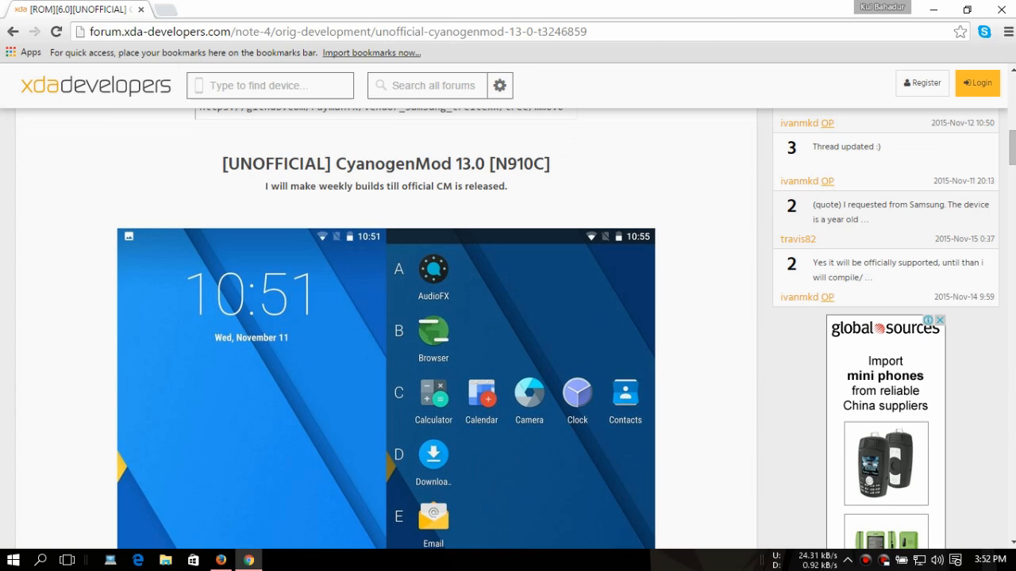
pyautogui.scroll(-3)
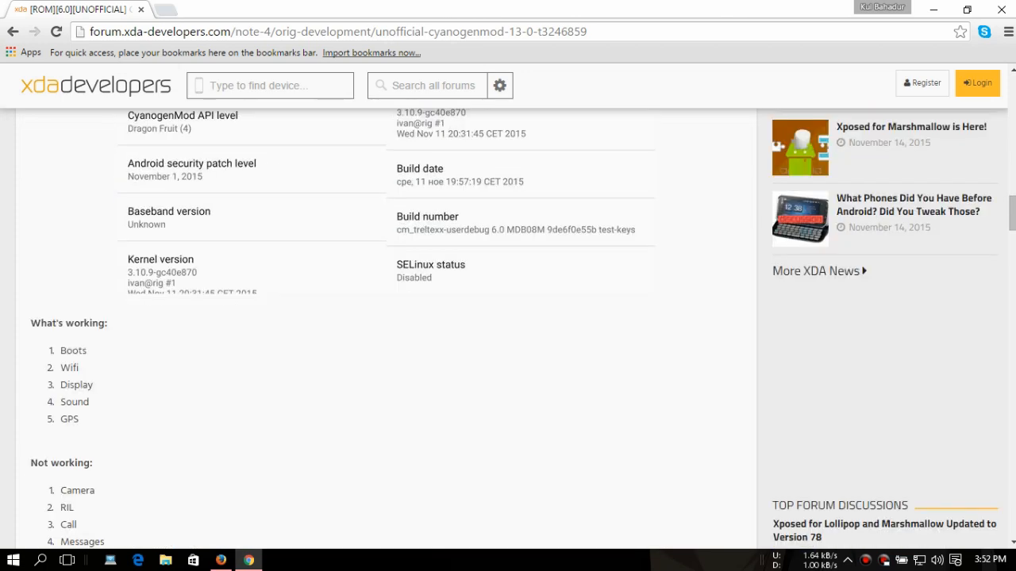
pyautogui.scroll(-3)
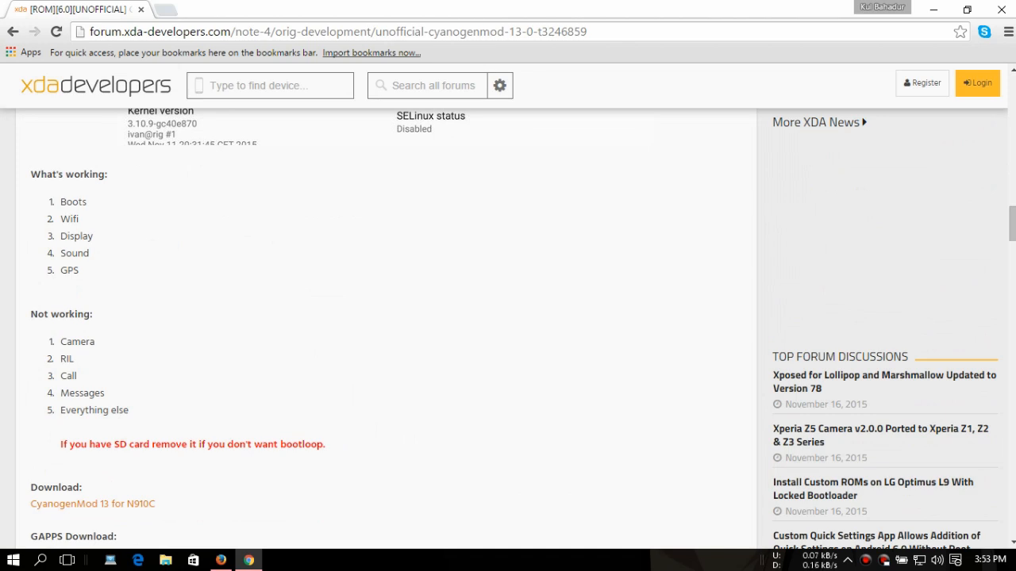
pyautogui.scroll(-3)
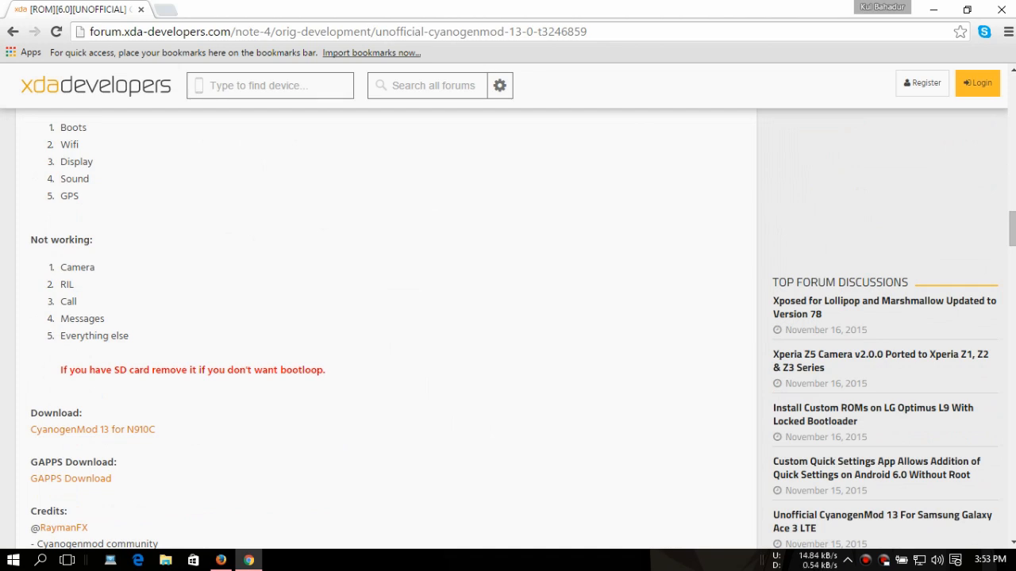
pyautogui.scroll(-3)
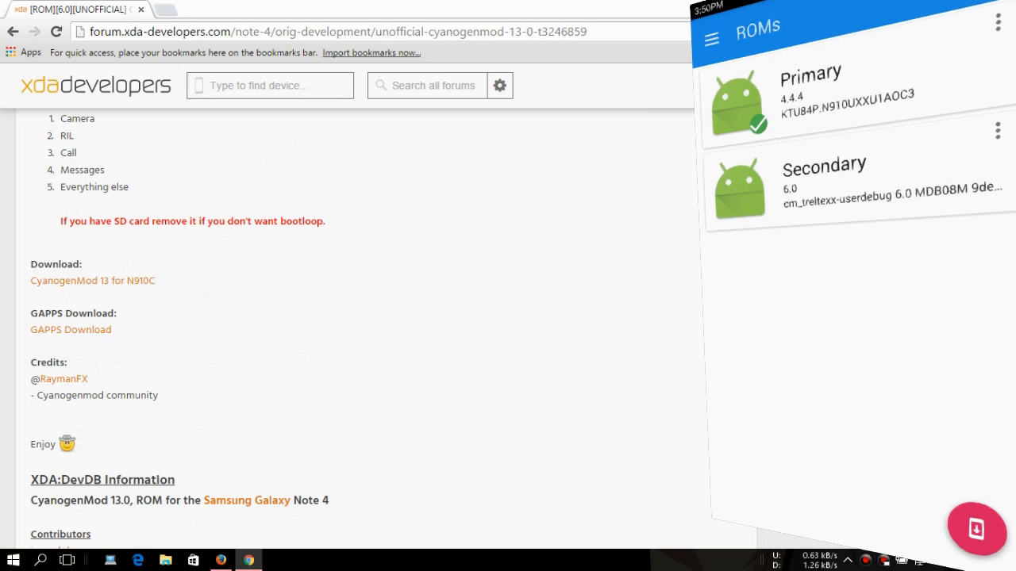
pyautogui.scroll(-3)
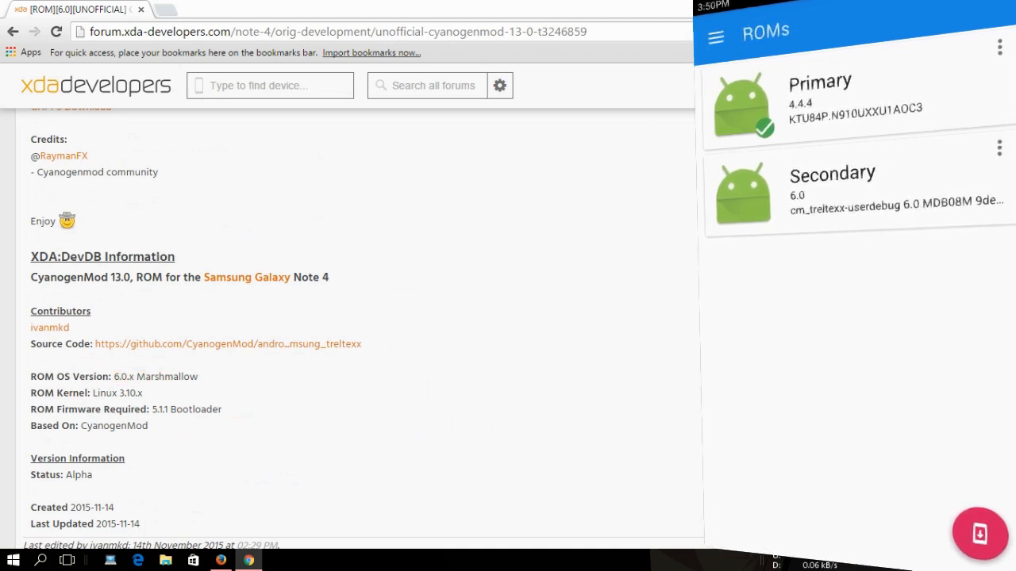
pyautogui.scroll(-3)
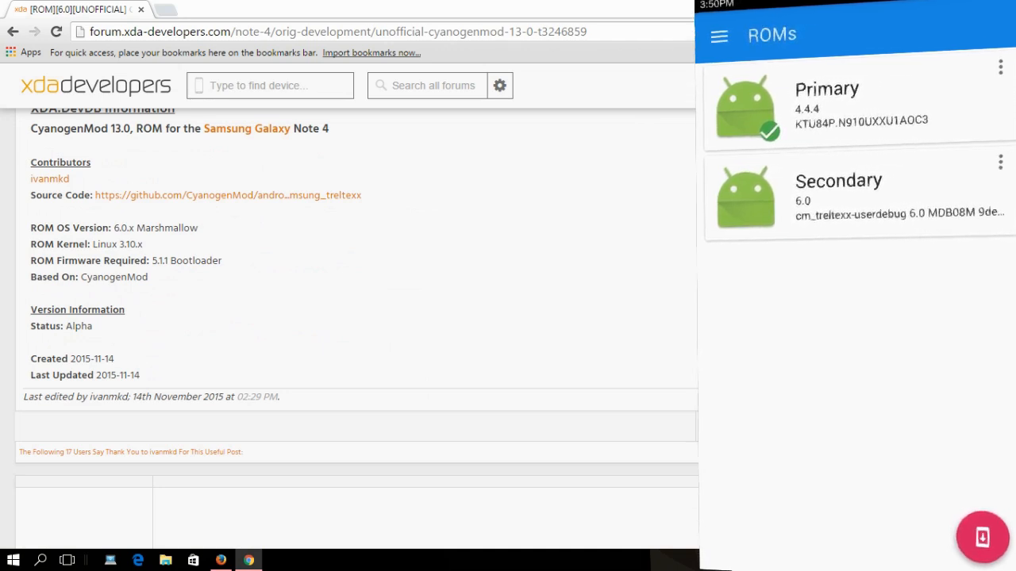
pyautogui.scroll(-3)
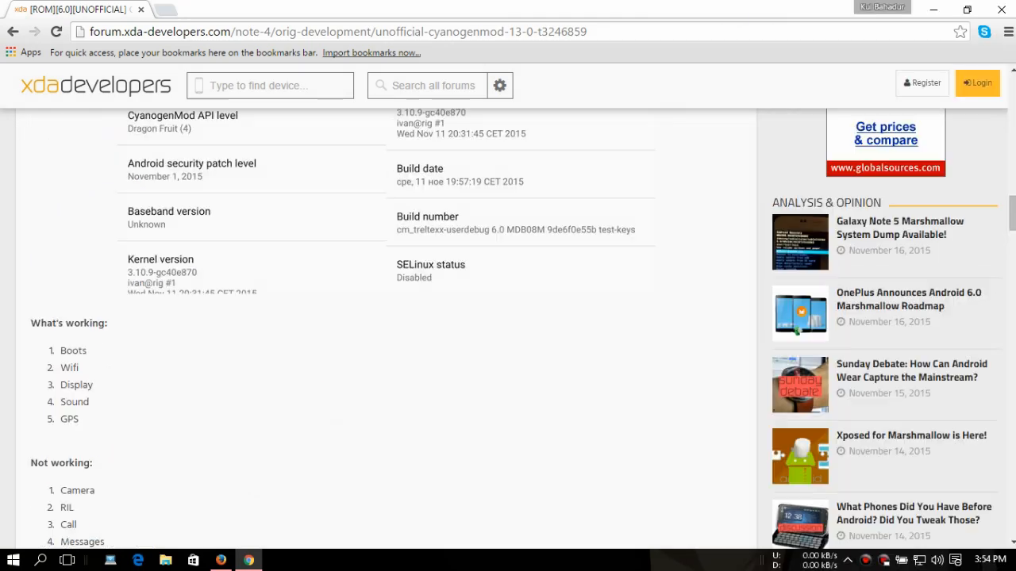
pyautogui.scroll(3)
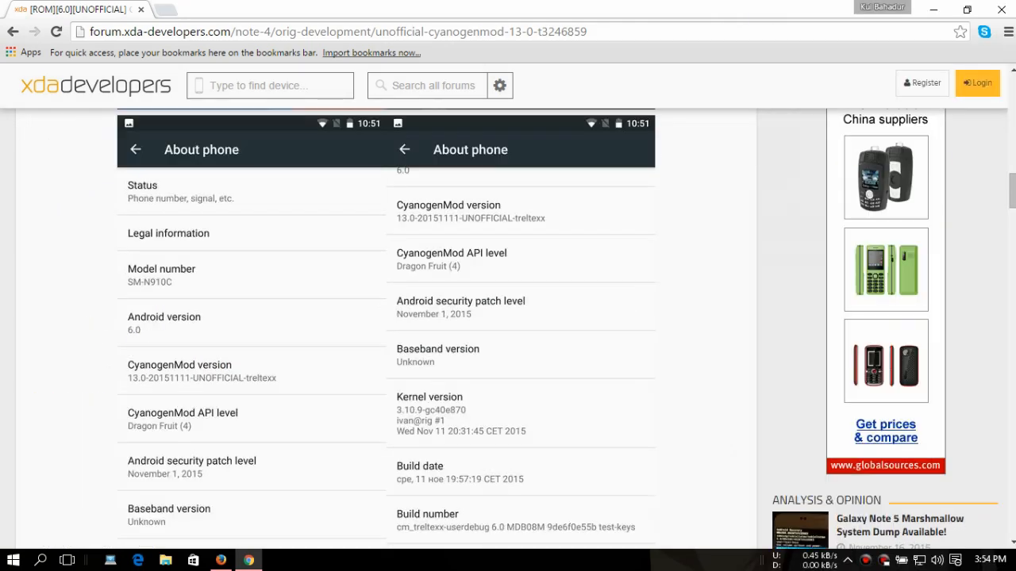
pyautogui.scroll(3)
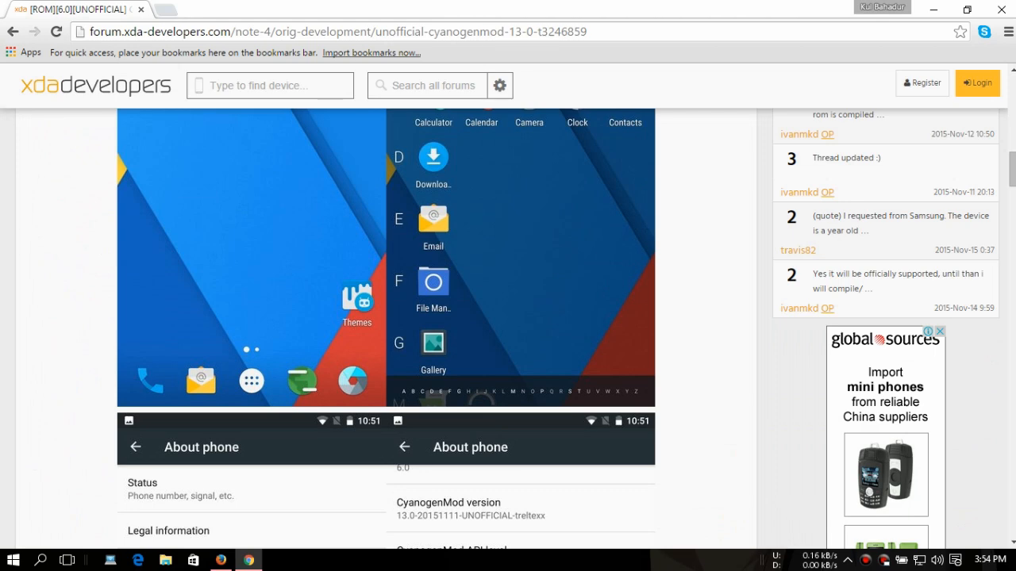
pyautogui.scroll(3)
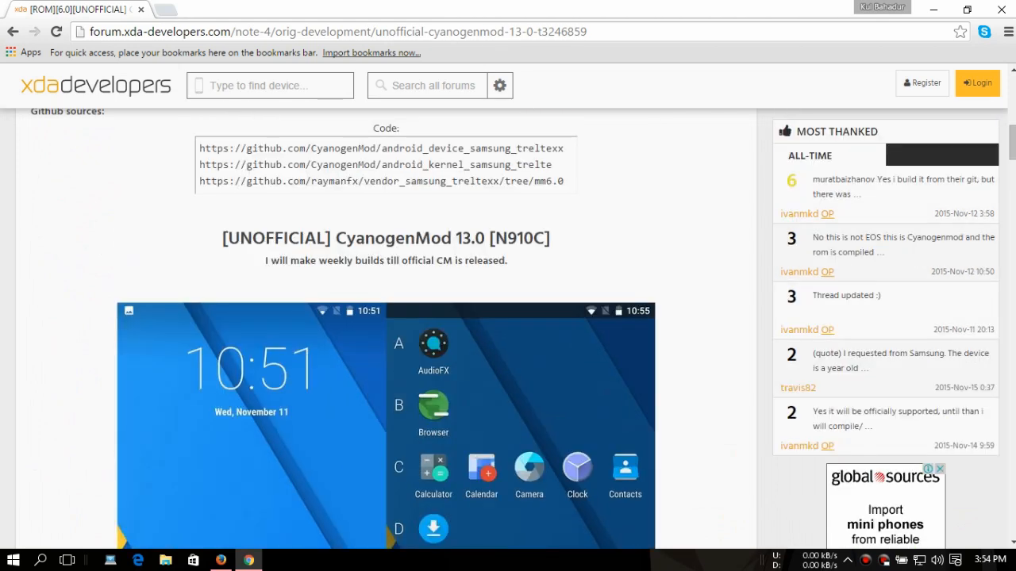
pyautogui.scroll(-3)
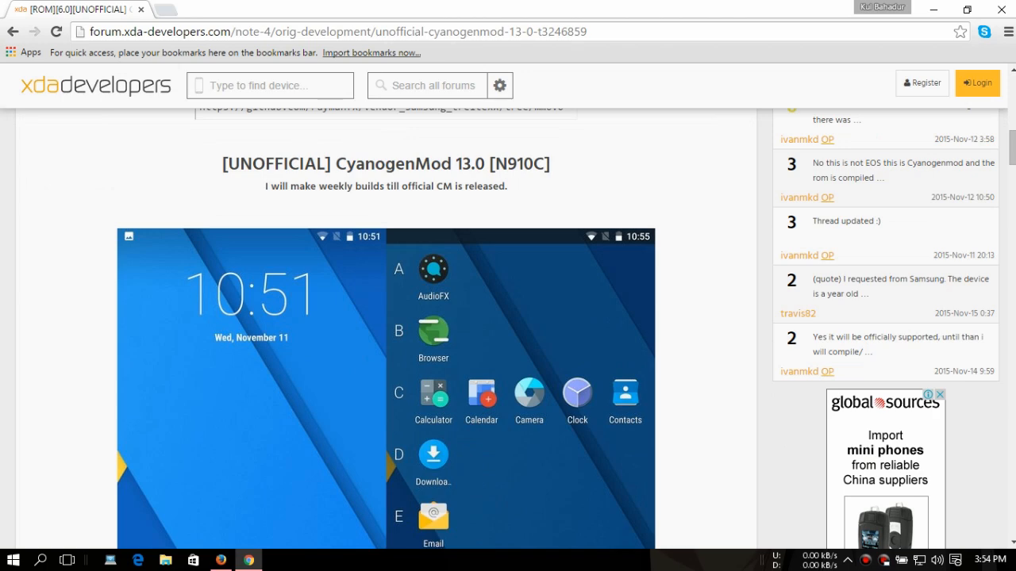
pyautogui.scroll(-3)
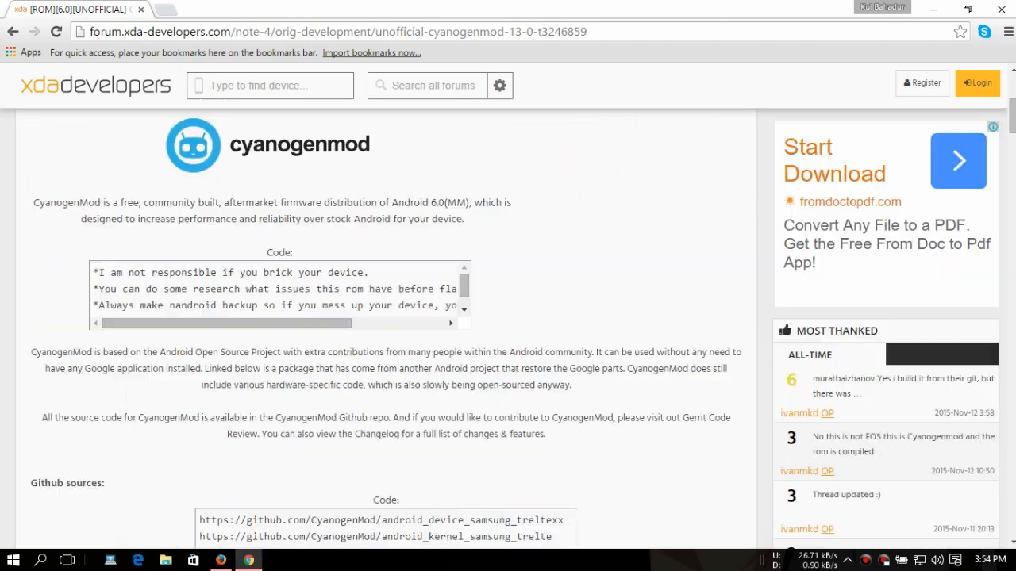
pyautogui.scroll(3)
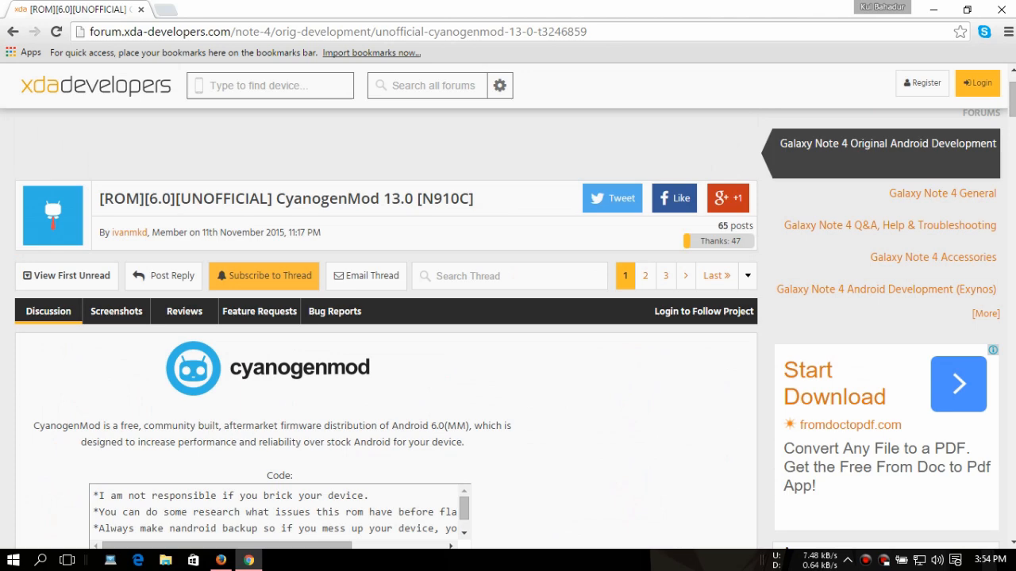
pyautogui.scroll(-3)
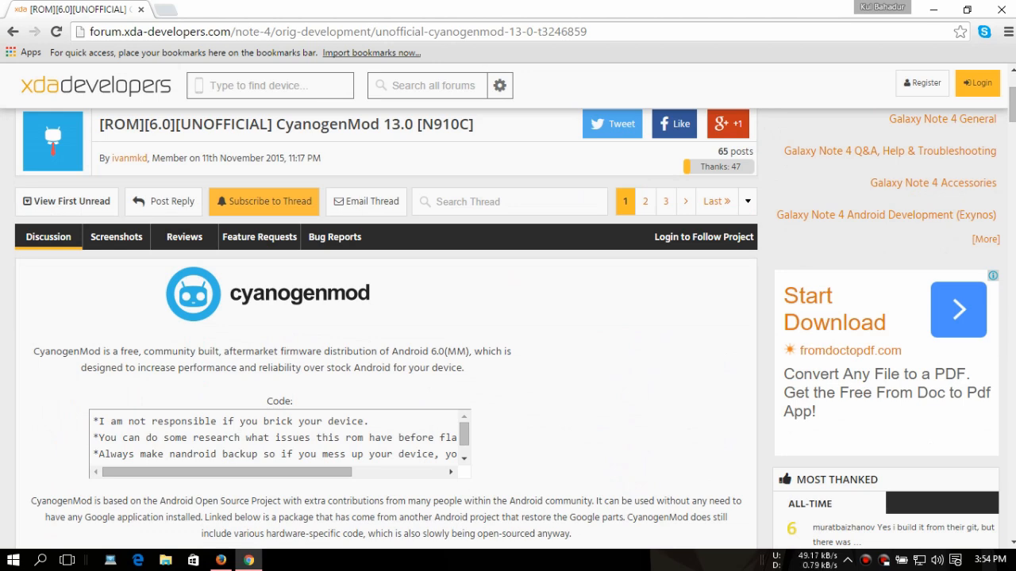
pyautogui.scroll(-3)
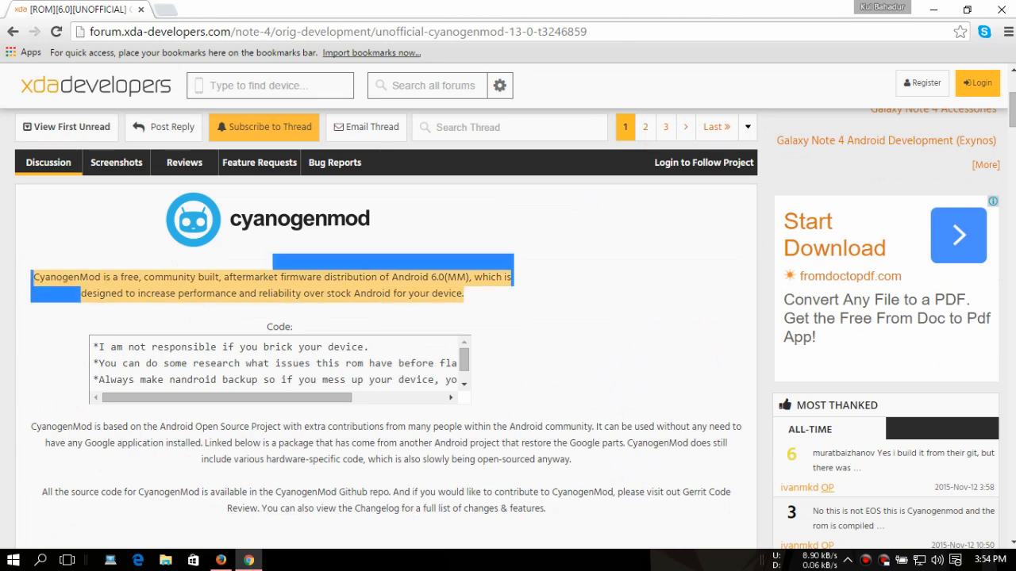
pyautogui.scroll(-3)
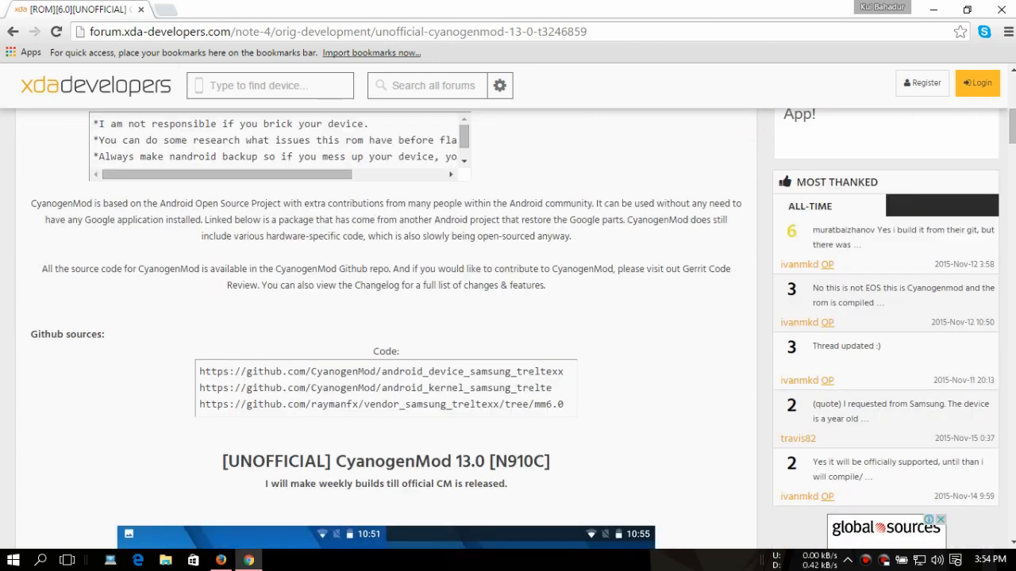
pyautogui.scroll(-3)
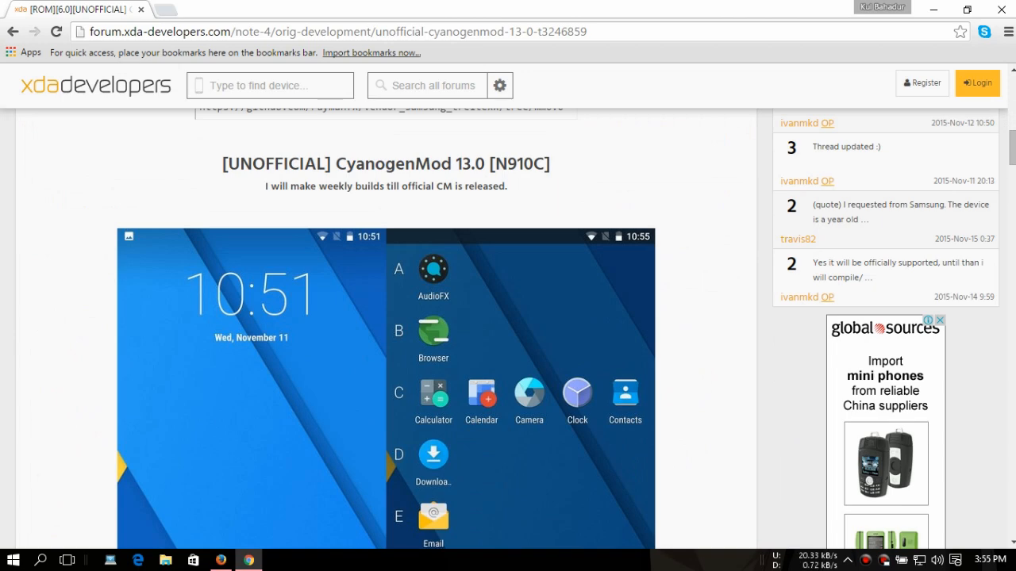
pyautogui.scroll(-3)
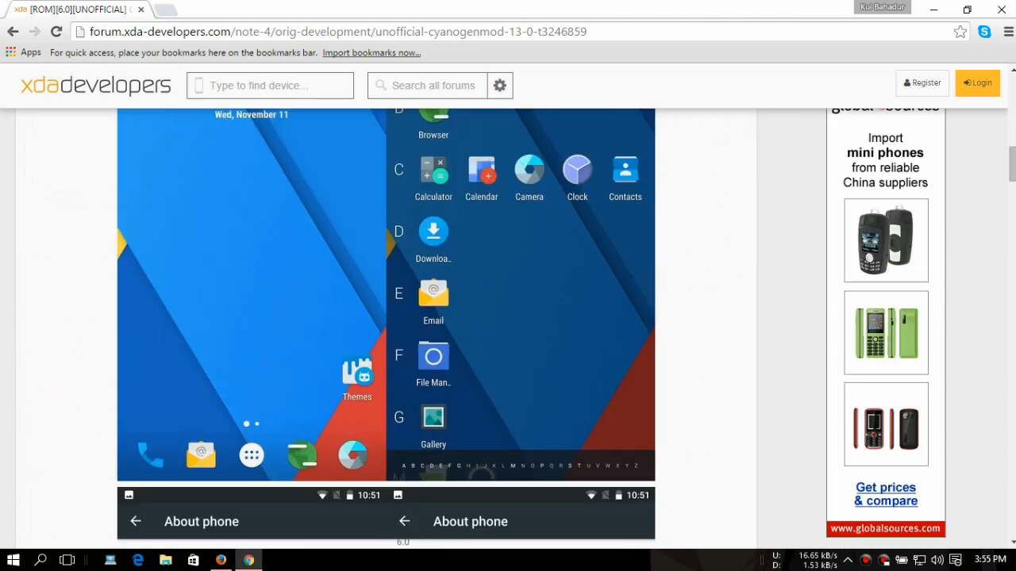
pyautogui.scroll(-3)
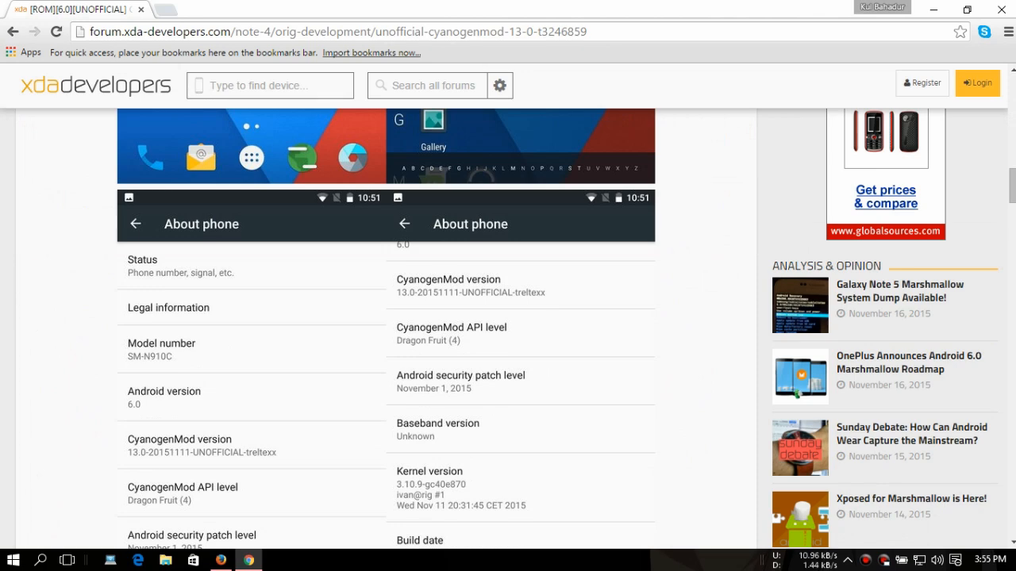
pyautogui.scroll(-3)
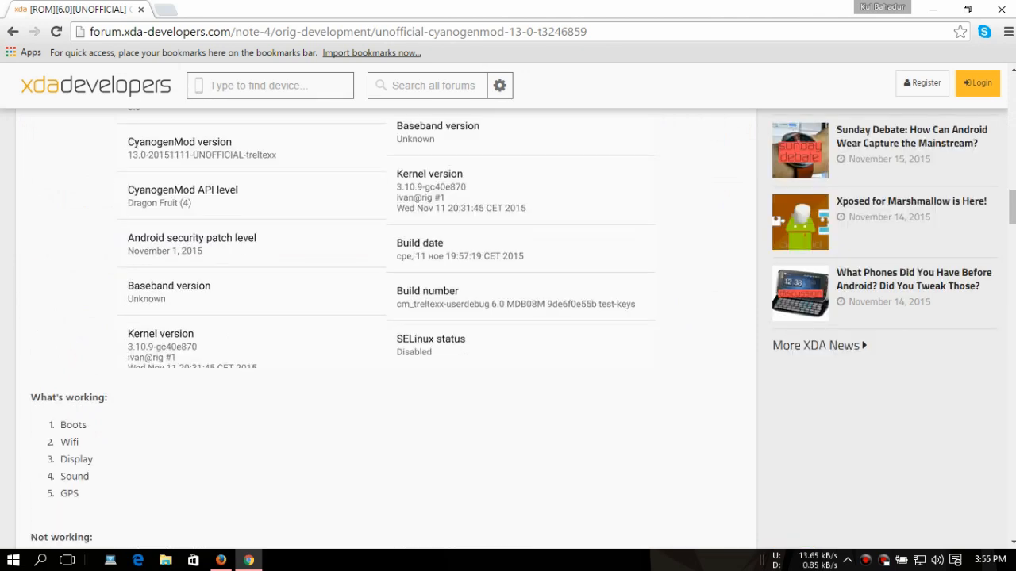
pyautogui.scroll(-3)
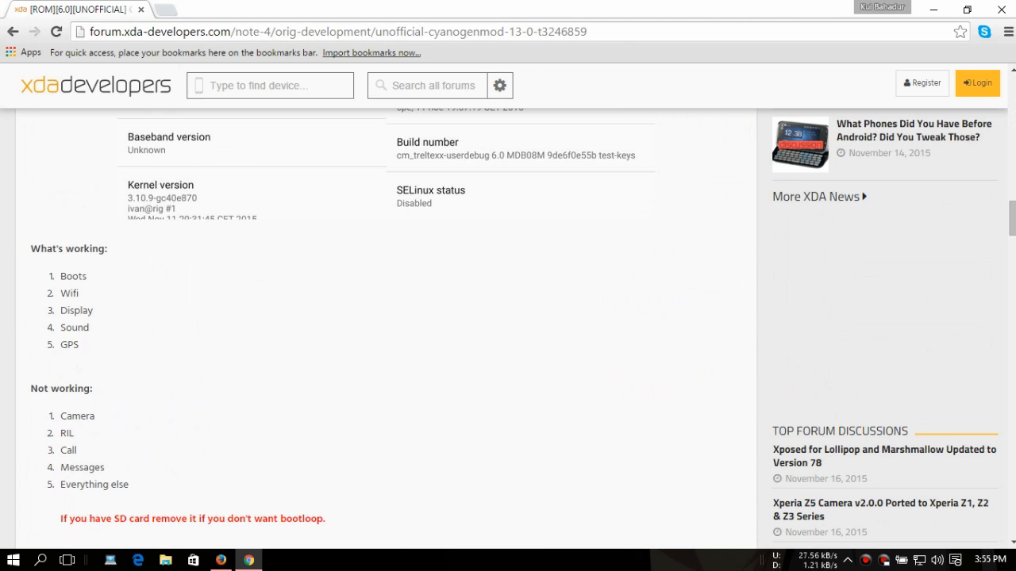
pyautogui.scroll(-3)
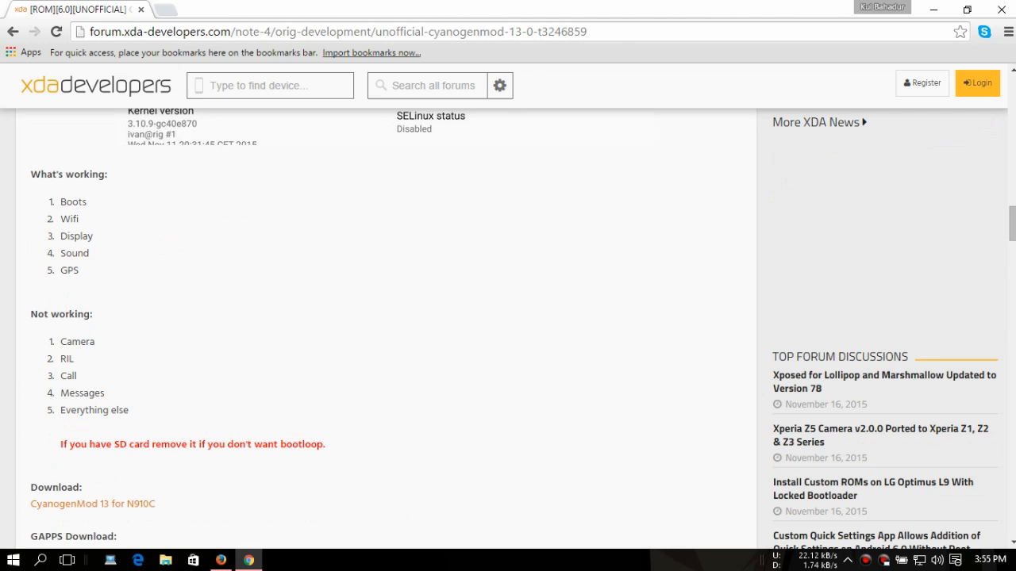
pyautogui.scroll(-3)
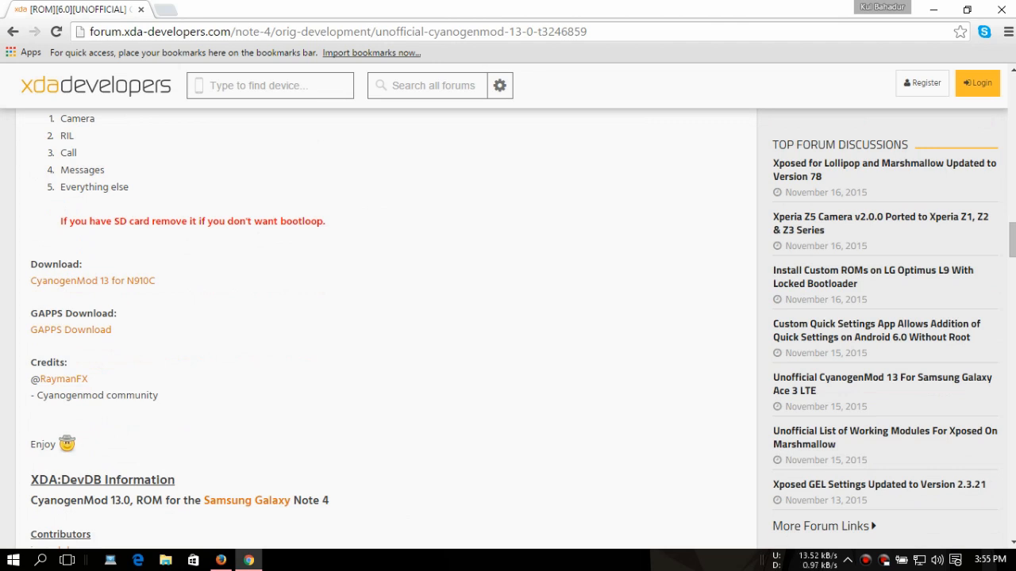
pyautogui.scroll(-3)
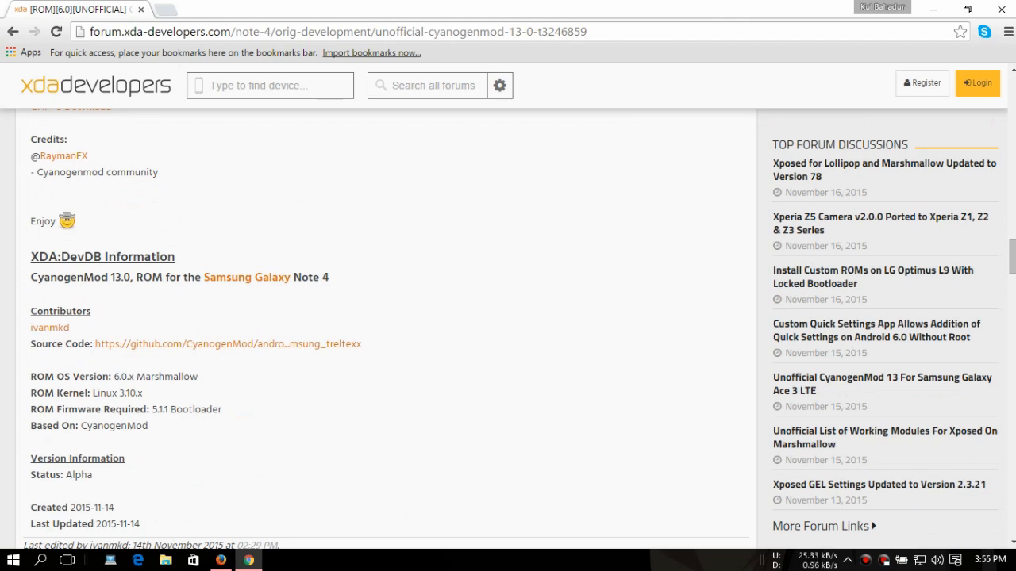
pyautogui.scroll(-3)
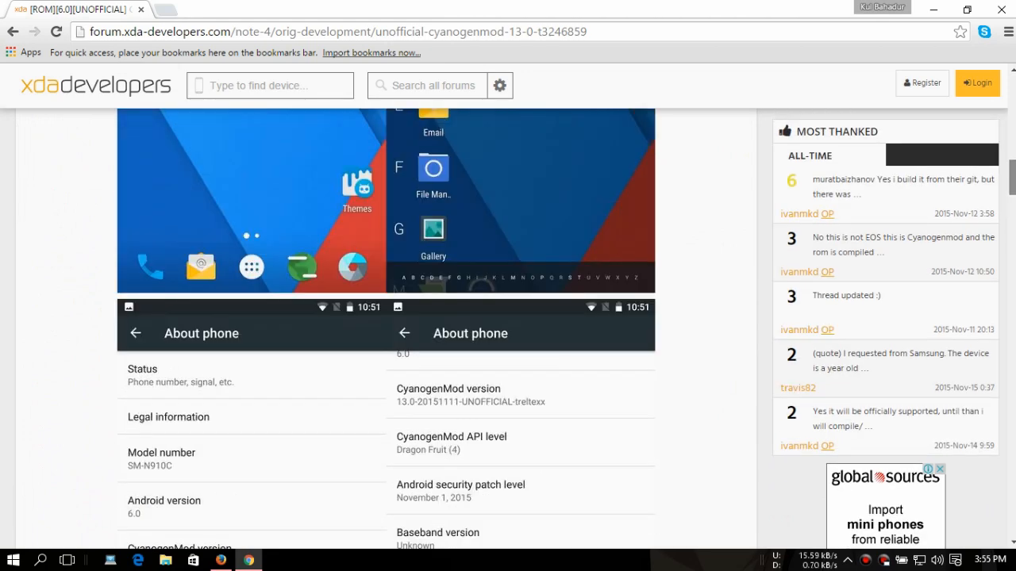
pyautogui.scroll(3)
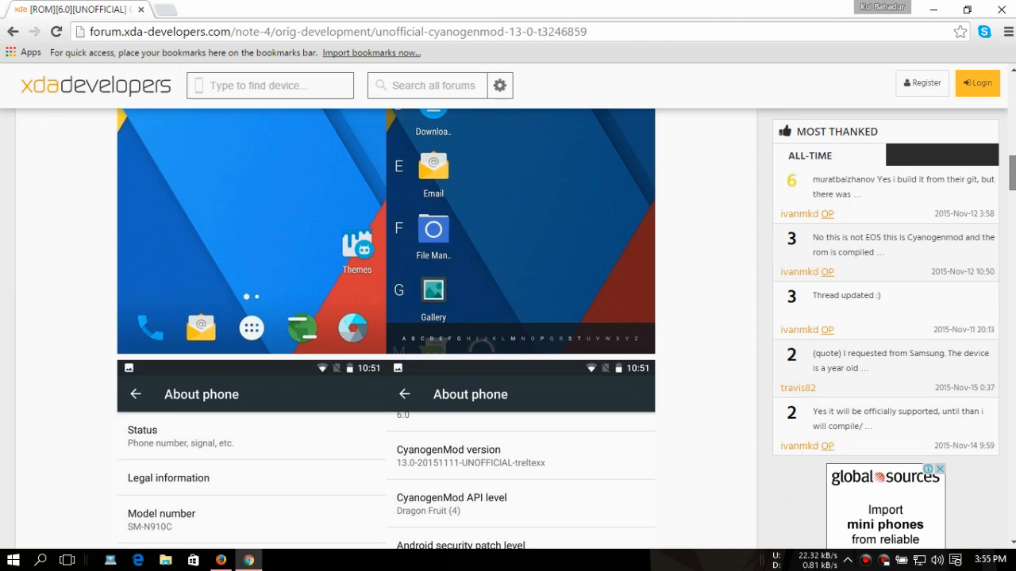